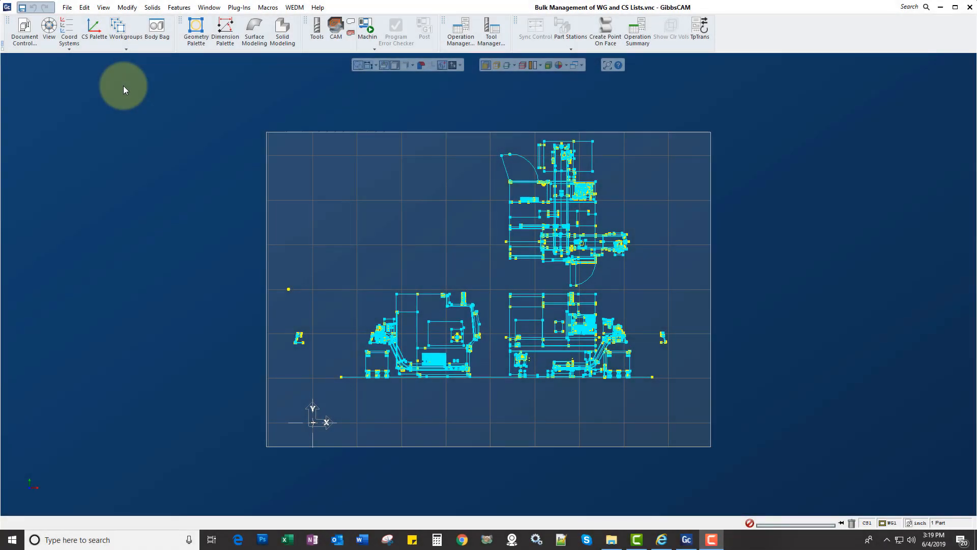
Step: Show the Workgroup palette listing the part's six workgroups
{"action": "left_click", "coordinate": [125, 27]}
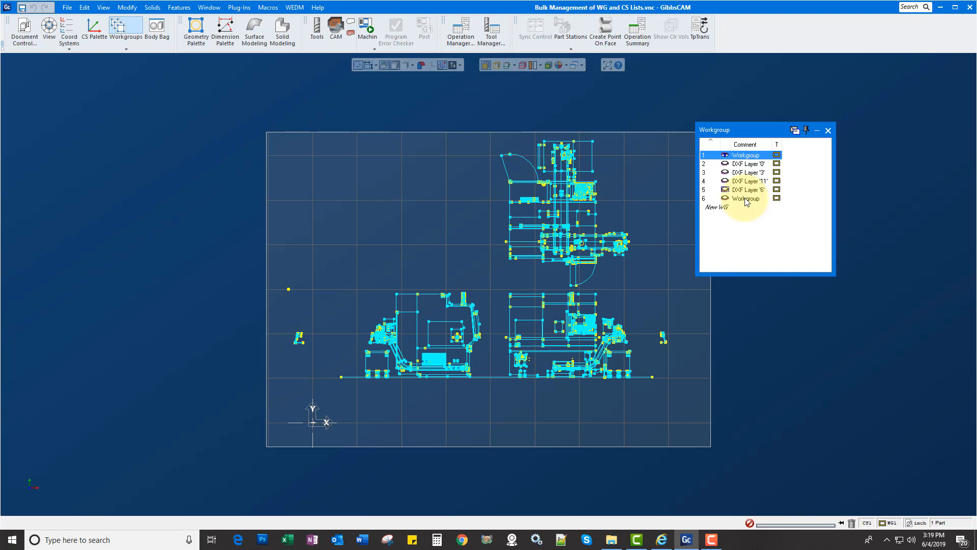
Step: Delete the hidden workgroups (DXF layers '11' and '6'), leaving four workgroups
{"action": "left_click", "coordinate": [746, 172]}
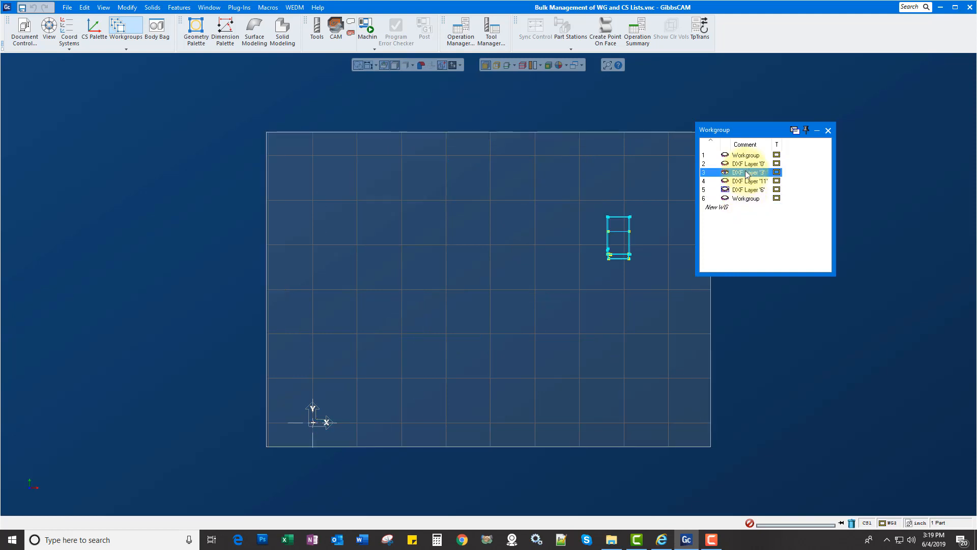
{"action": "left_click", "coordinate": [746, 155]}
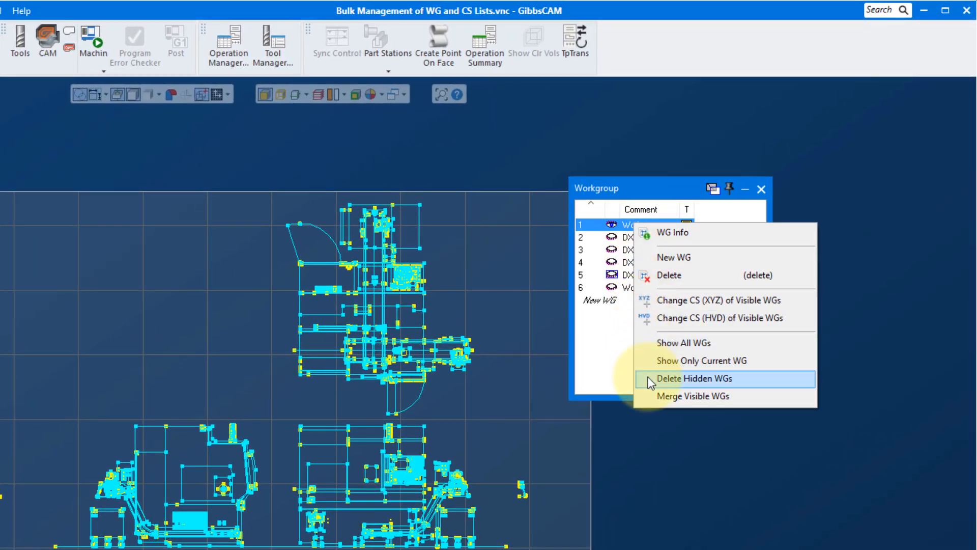
{"action": "left_click", "coordinate": [694, 378]}
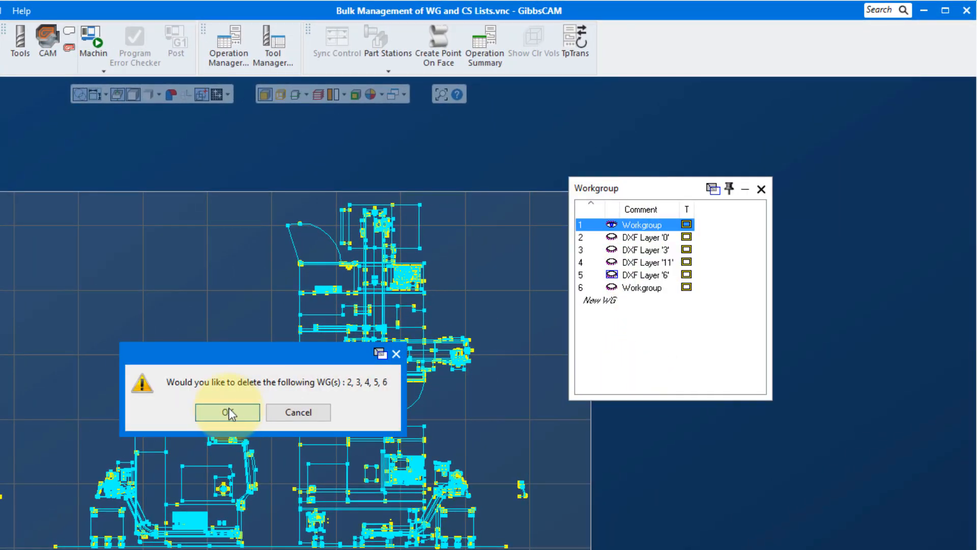
{"action": "left_click", "coordinate": [227, 412]}
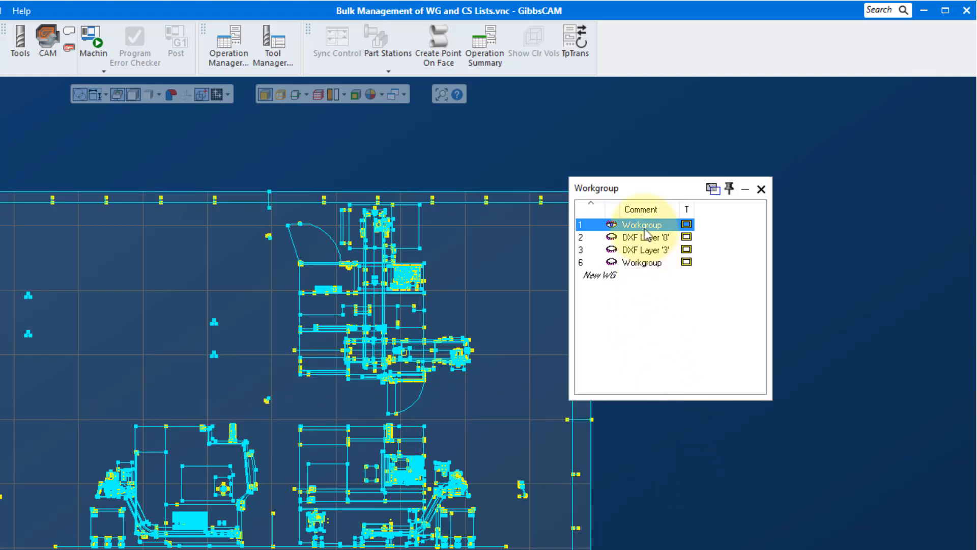
Step: Merge the visible workgroups so the part has a single workgroup
{"action": "right_click", "coordinate": [642, 224]}
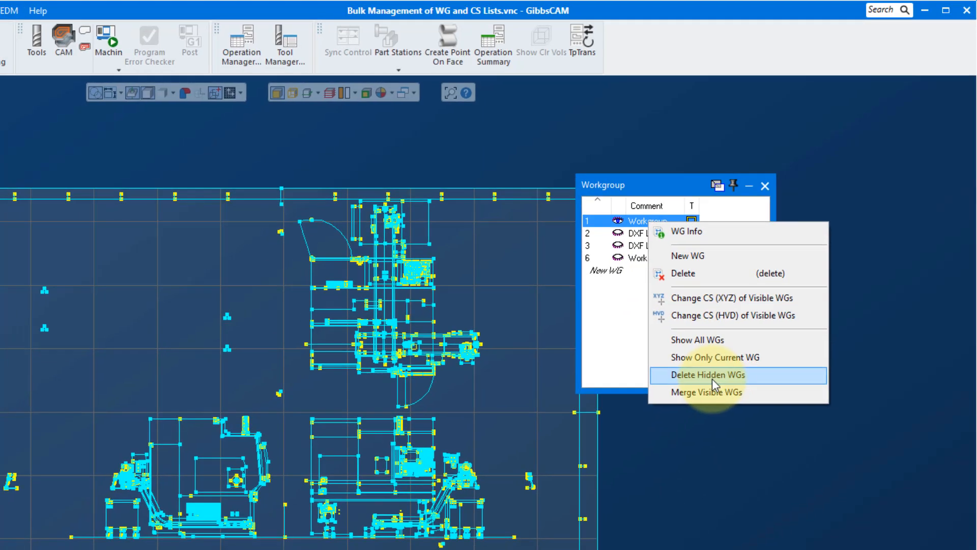
{"action": "left_click", "coordinate": [707, 374]}
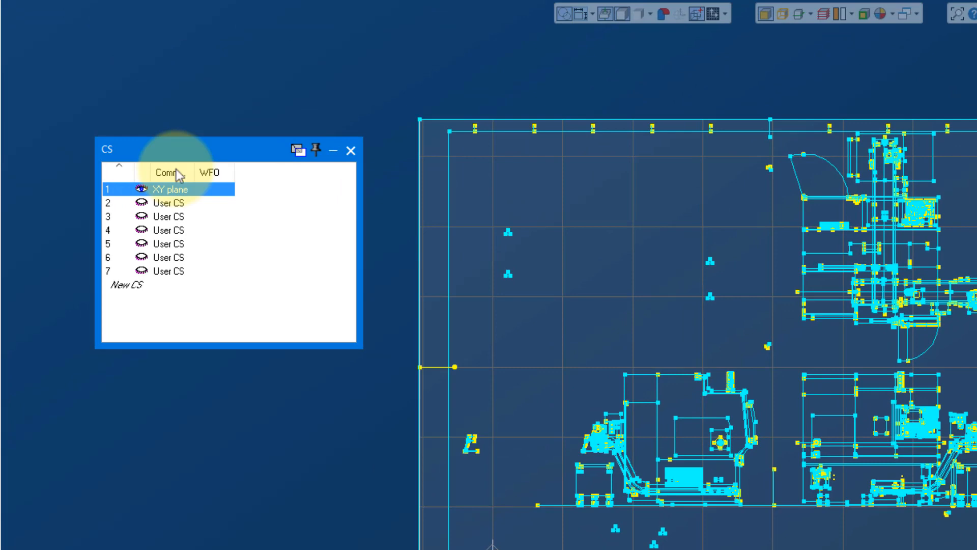
Step: Merge the parallel visible coordinate systems into the XY plane, removing all six user CSes
{"action": "right_click", "coordinate": [173, 189]}
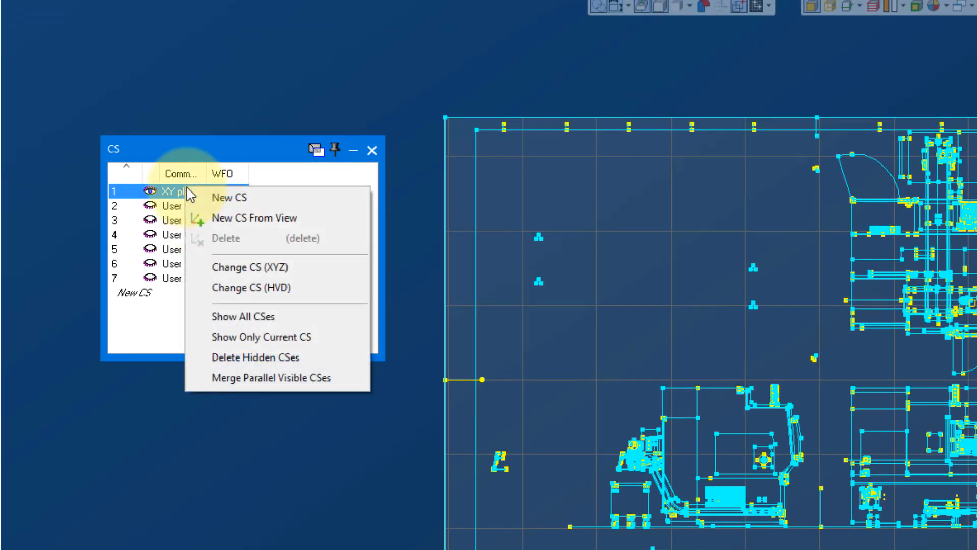
{"action": "mouse_move", "coordinate": [241, 362]}
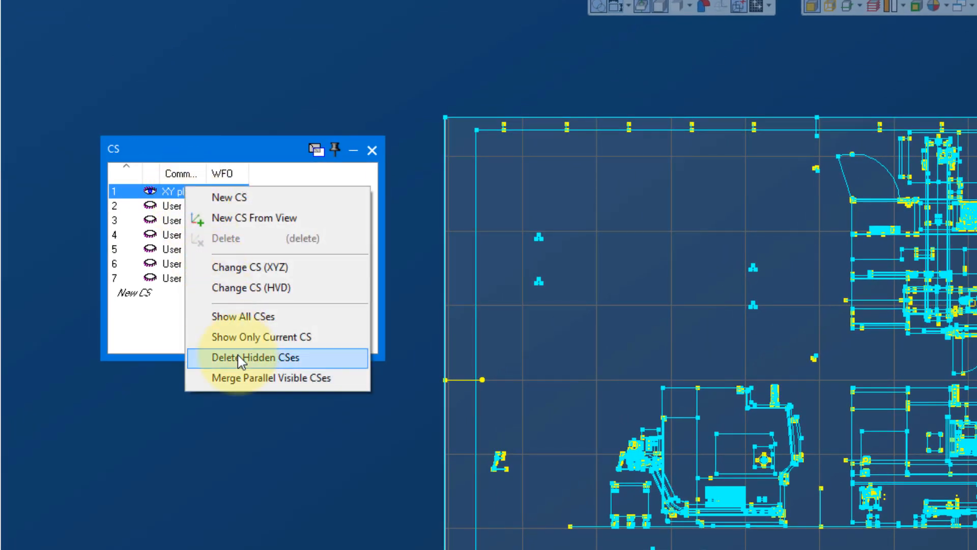
{"action": "mouse_move", "coordinate": [242, 367]}
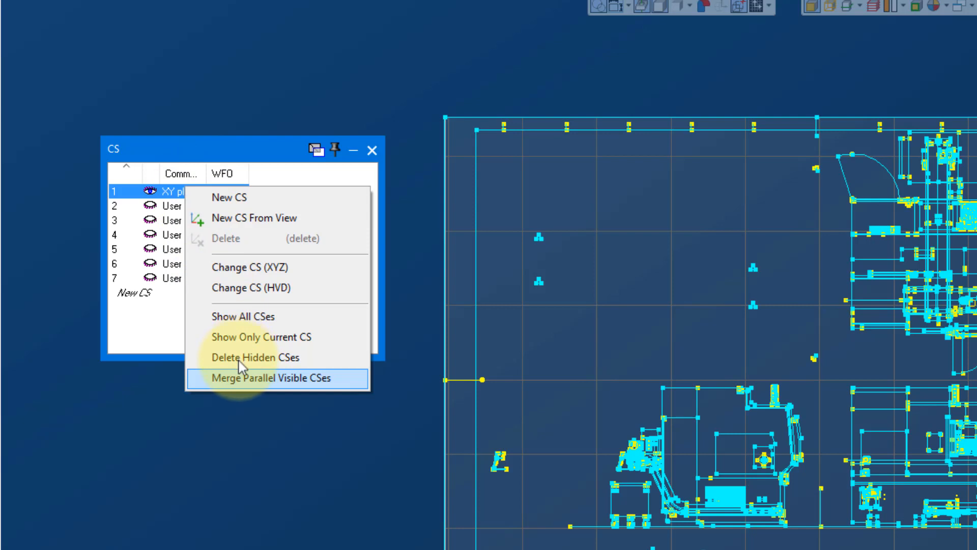
{"action": "left_click", "coordinate": [271, 378]}
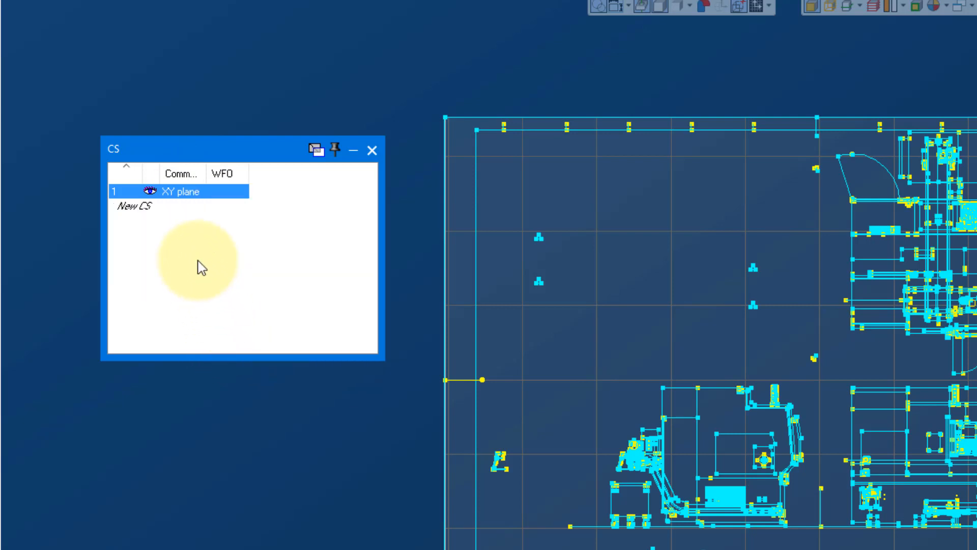